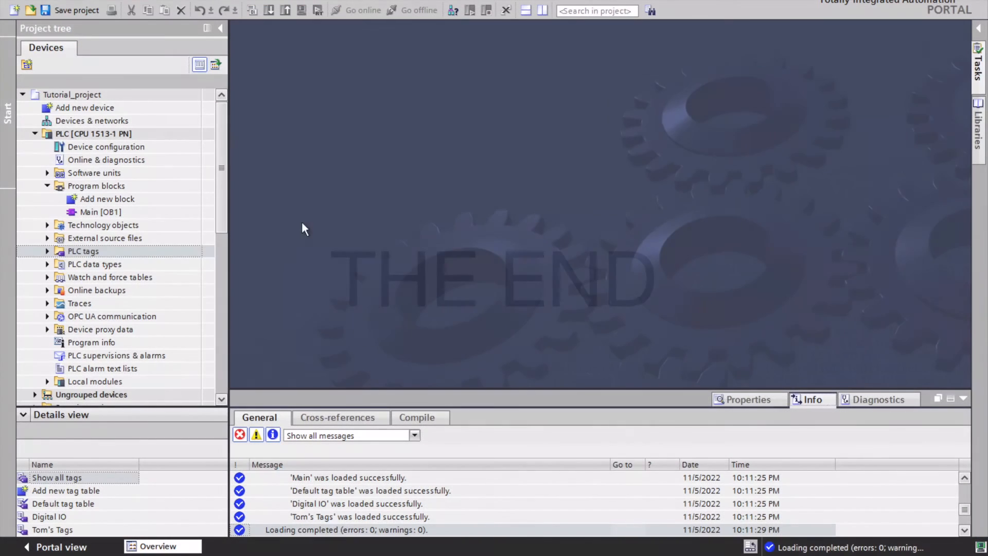
Open Main [OB1] from Program blocks in the ladder editor
{"action": "left_click", "coordinate": [101, 212]}
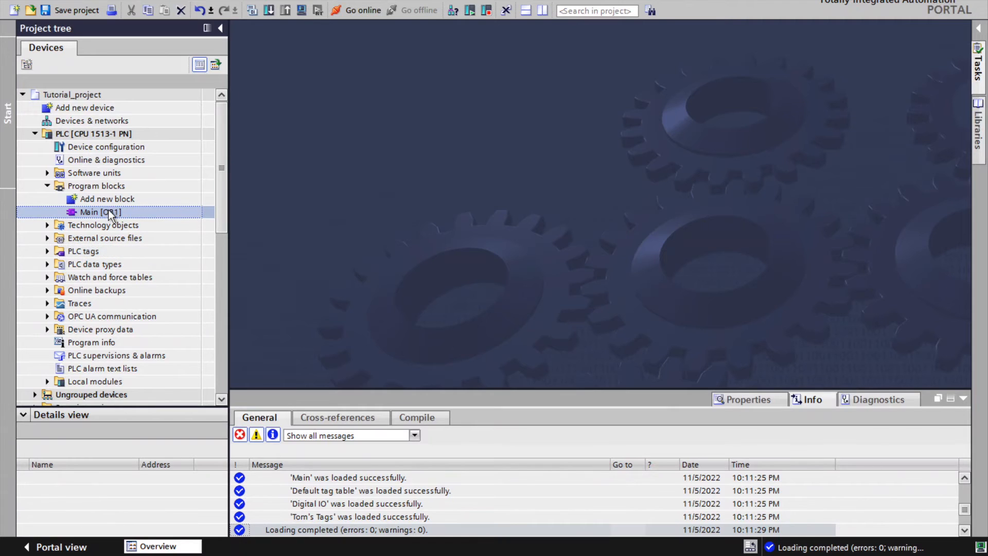
{"action": "double_click", "coordinate": [90, 212]}
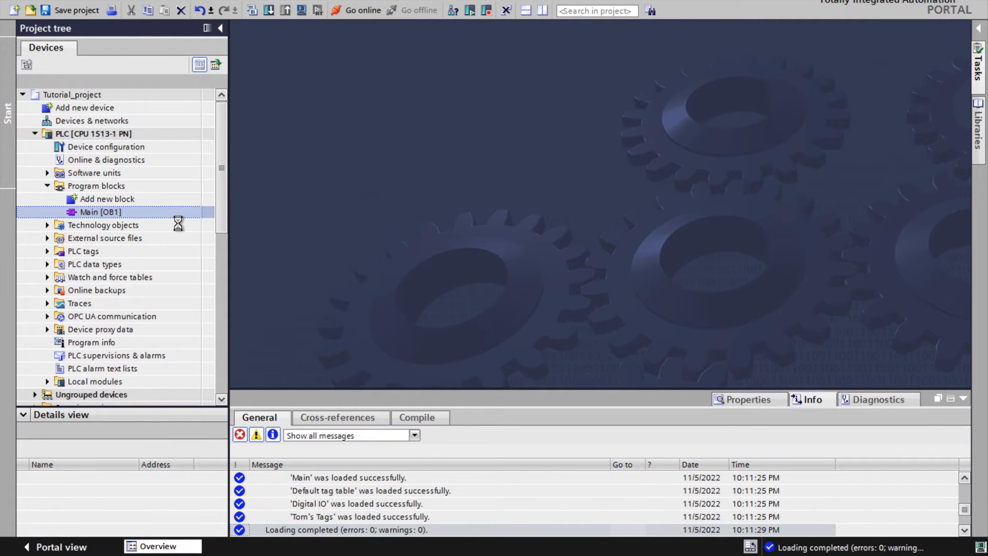
{"action": "double_click", "coordinate": [100, 211]}
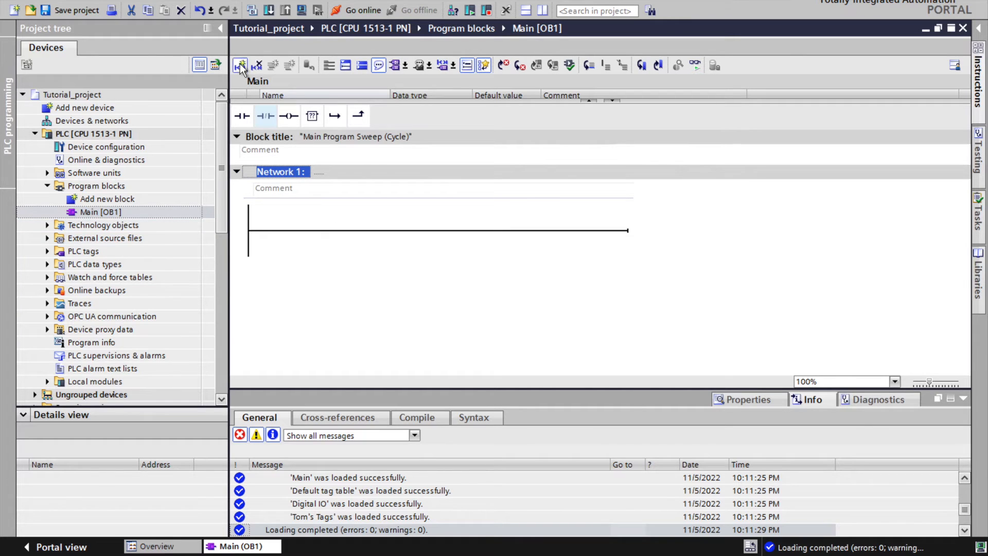
Insert Network 2 and title it 'Demo - On-Delay Timer'
{"action": "left_click", "coordinate": [241, 65]}
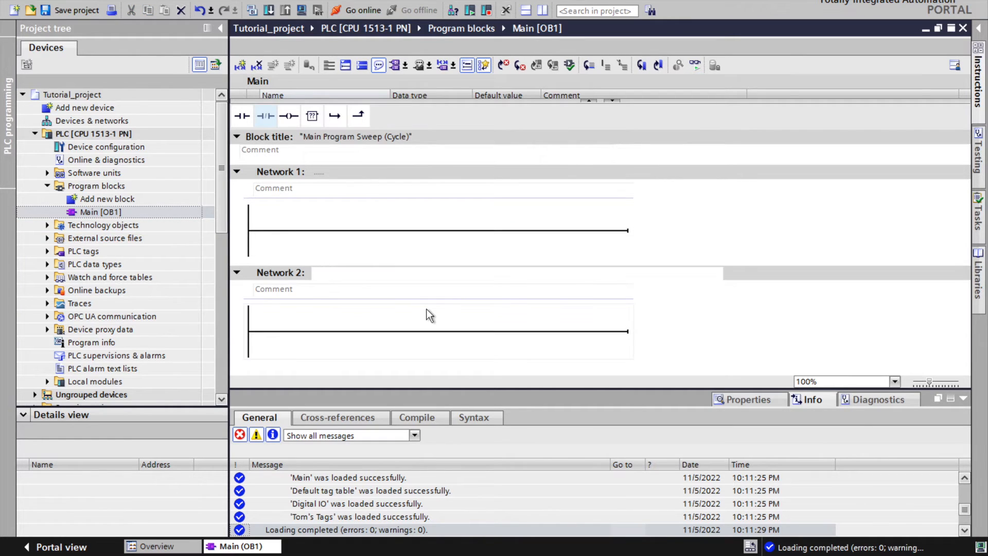
{"action": "type", "text": "Demo -"}
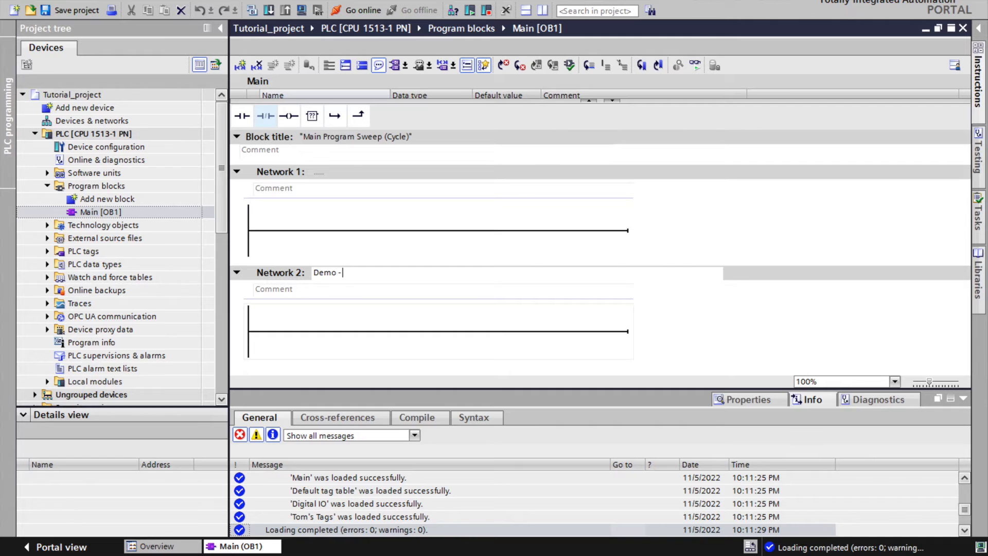
{"action": "type", "text": "On-Delay Timer"}
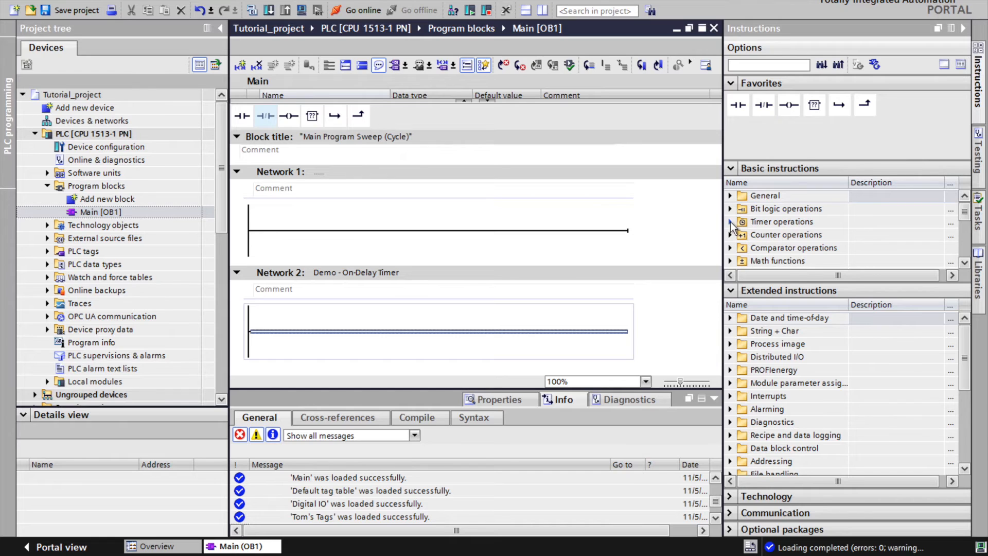
Place a TON timer in Network 2 with single-instance data block T_ON
{"action": "left_click", "coordinate": [730, 221]}
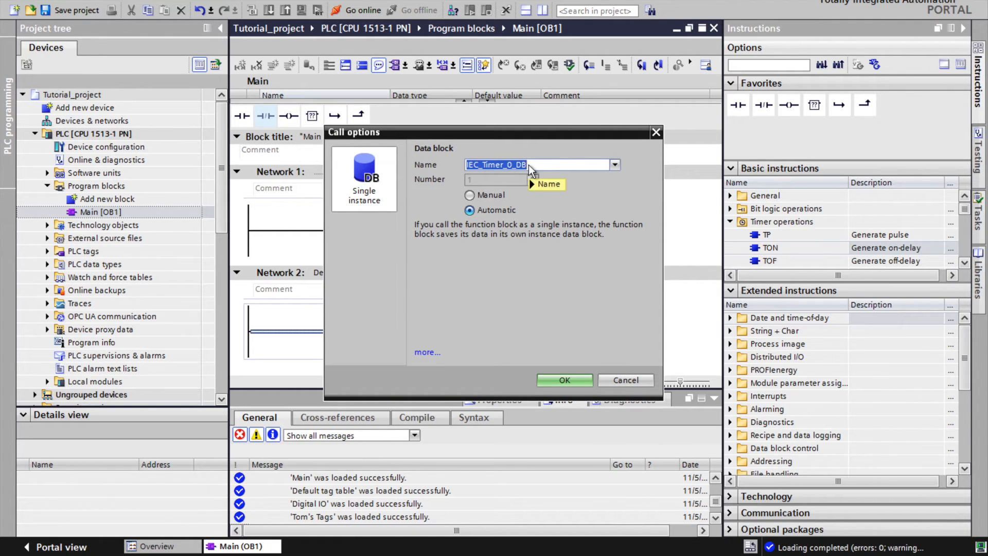
{"action": "type", "text": "T_ON"}
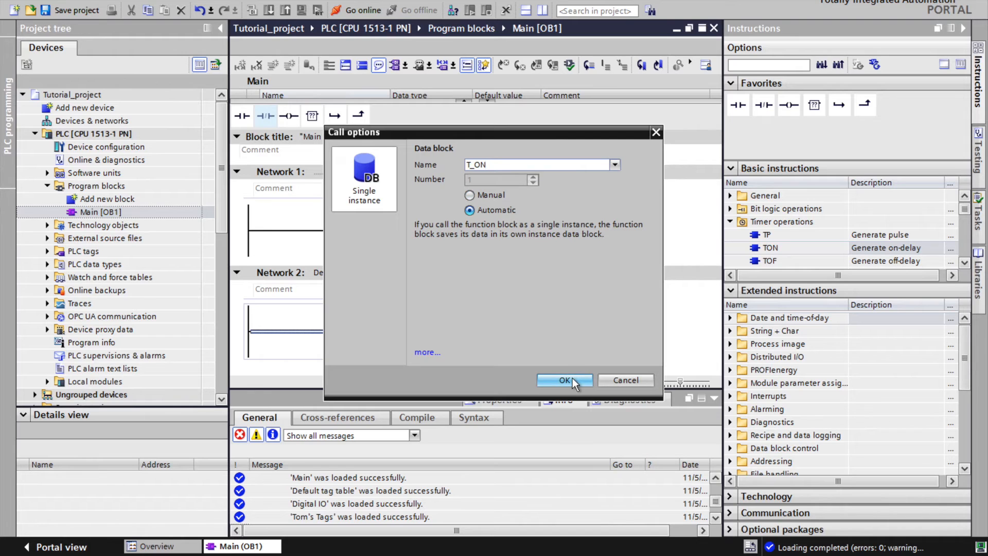
{"action": "left_click", "coordinate": [564, 380]}
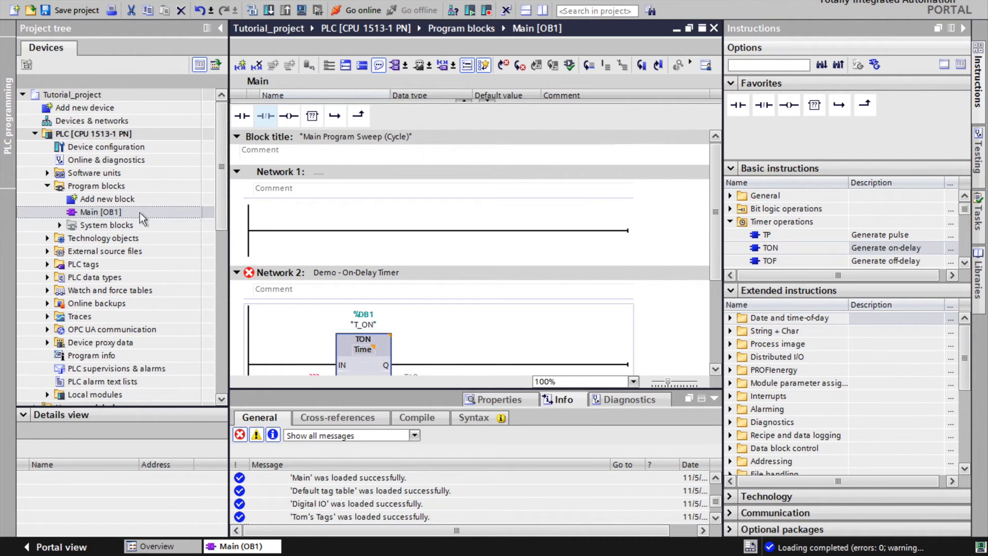
Give the TON a T#3S preset and a trigger contact at M100.1
{"action": "left_click", "coordinate": [58, 224]}
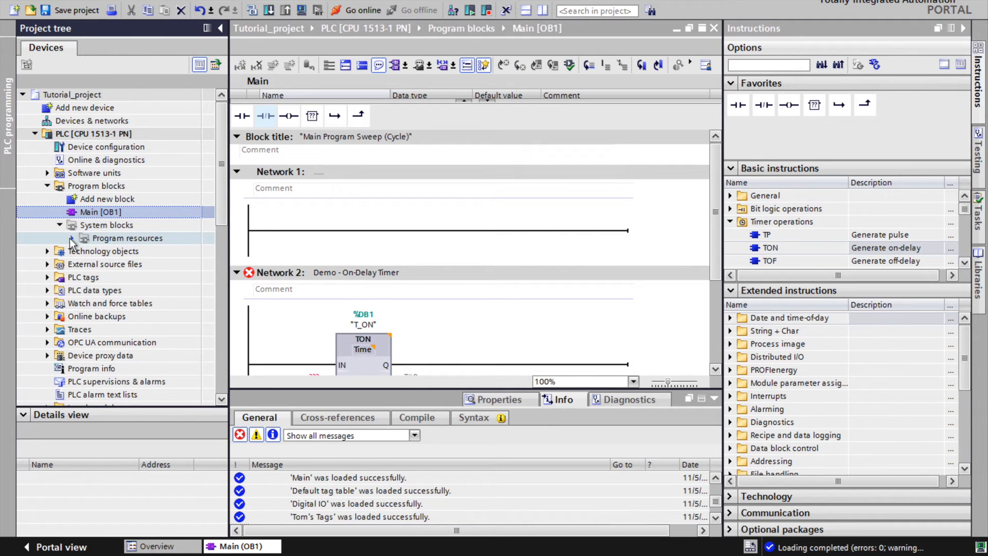
{"action": "left_click", "coordinate": [71, 238]}
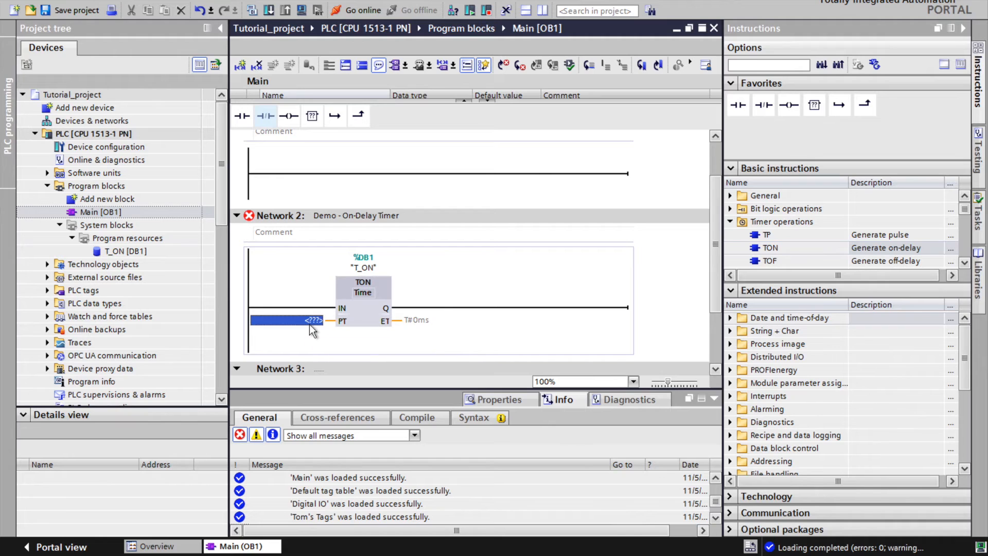
{"action": "left_click", "coordinate": [309, 320]}
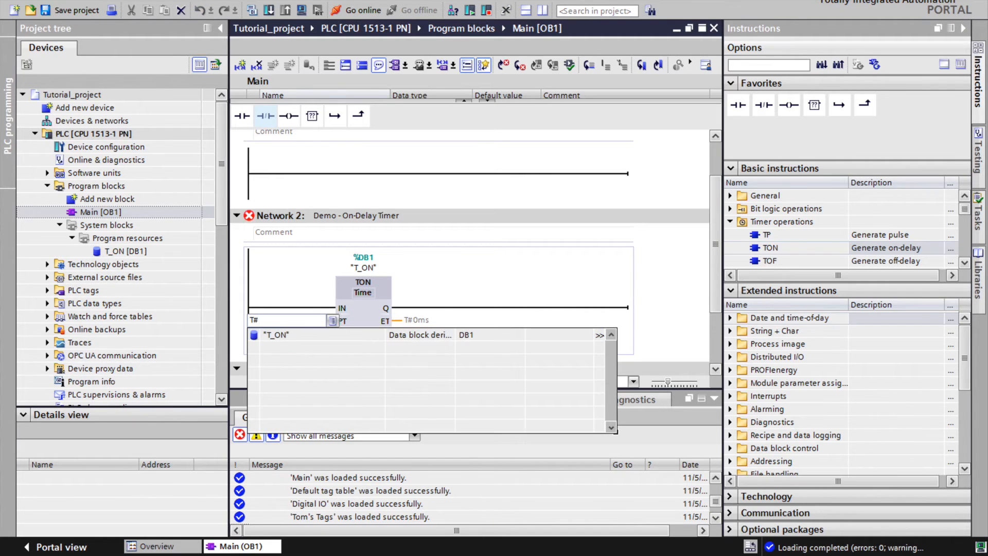
{"action": "type", "text": "T#3S"}
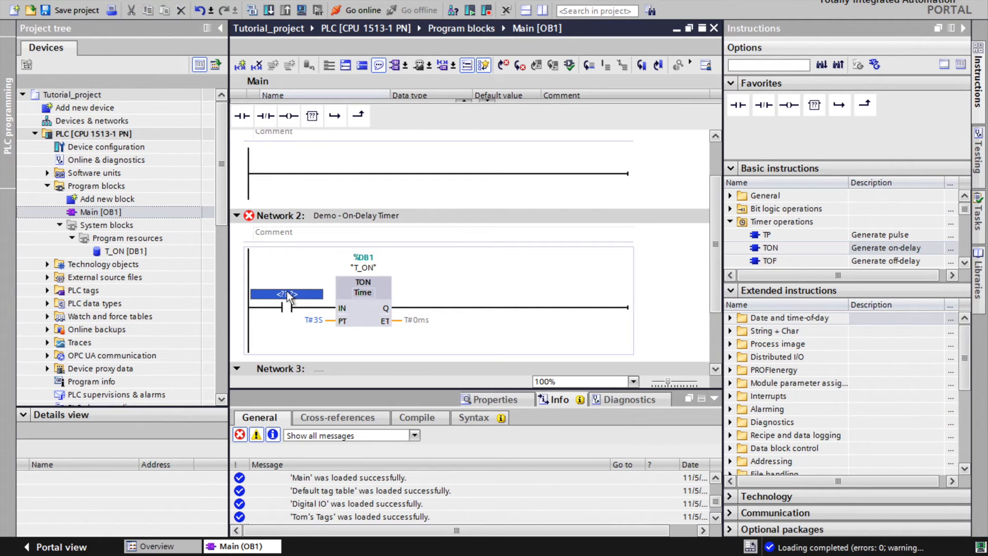
{"action": "type", "text": "M100."}
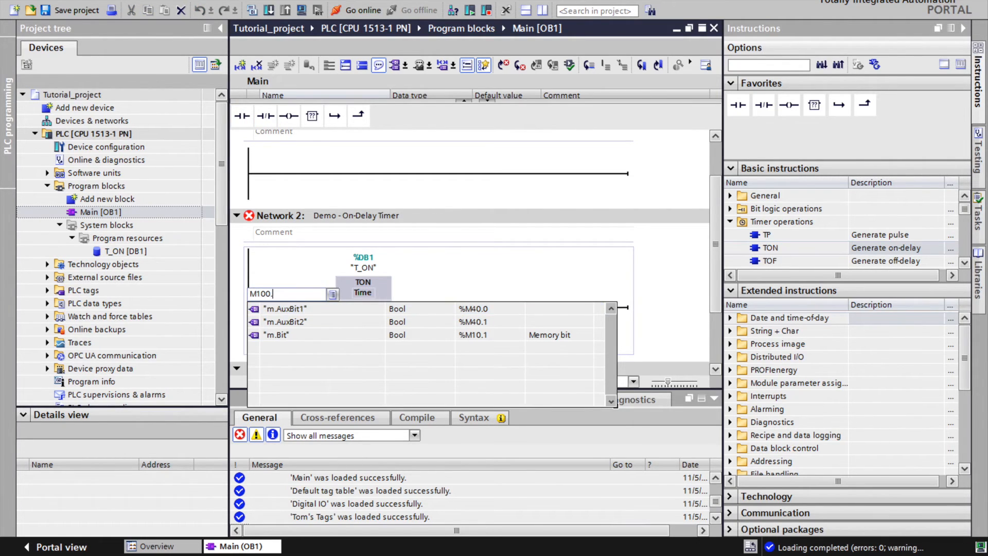
{"action": "type", "text": "1"}
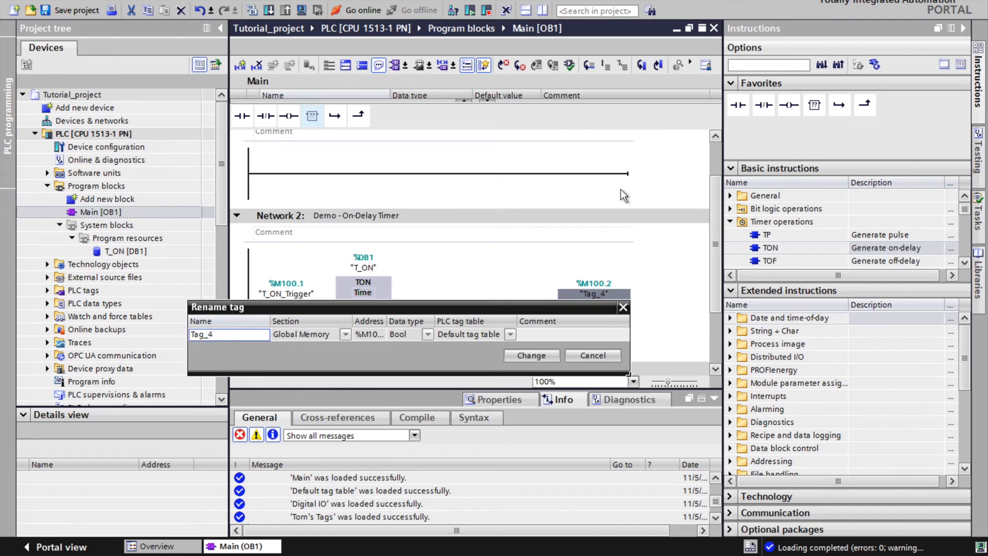
Change the %M100.2 coil tag name to T_ON_Q in the Rename tag dialog
{"action": "triple_click", "coordinate": [229, 334]}
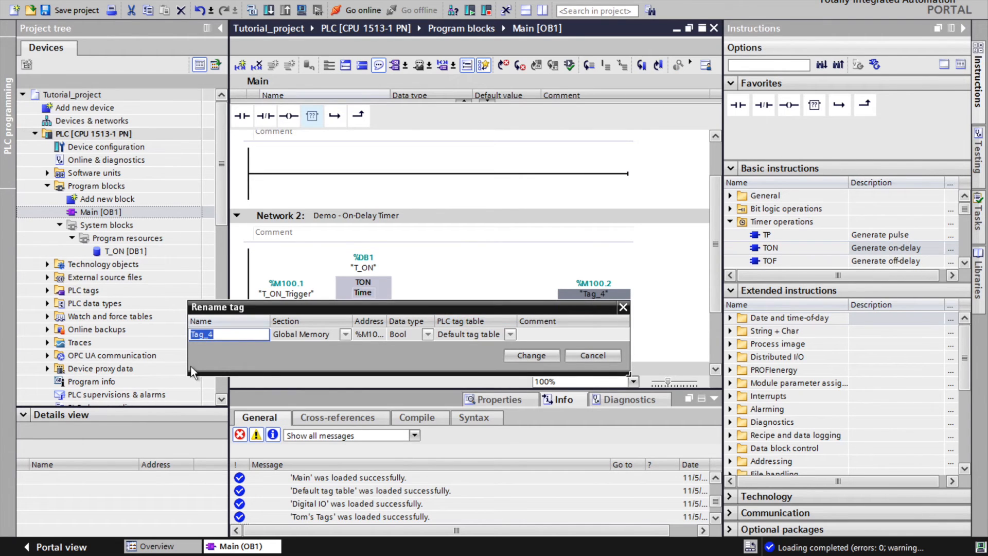
{"action": "type", "text": "T_ON_Q"}
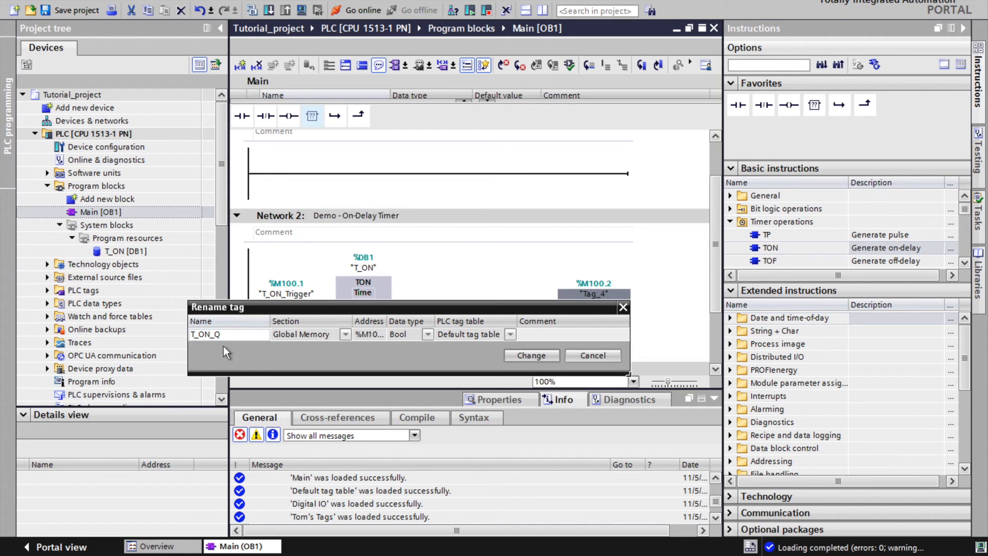
{"action": "left_click", "coordinate": [530, 356]}
{"action": "type", "text": "Demo - Off_D"}
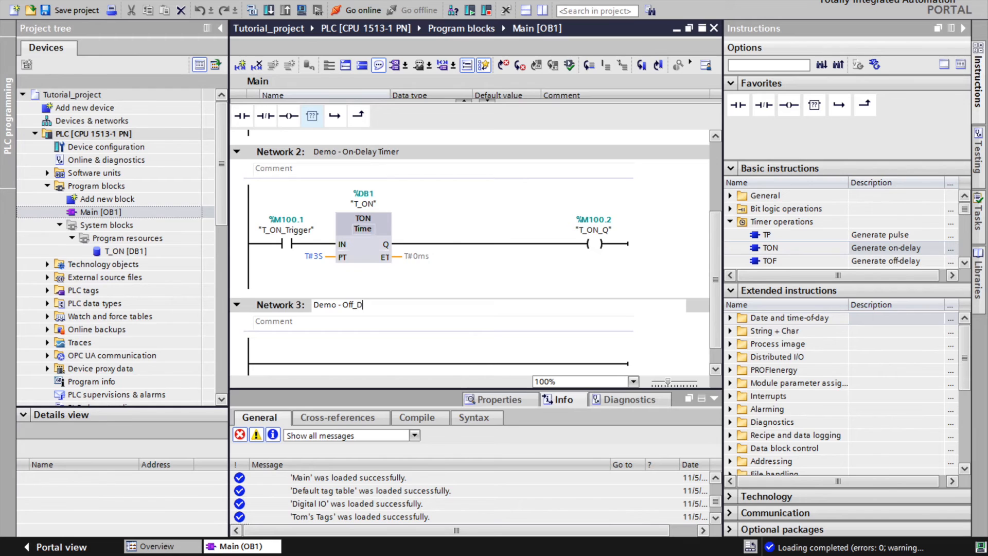
Title Network 3 'Demo - Off-Delay Timer'
{"action": "type", "text": "Off-Delay Timer"}
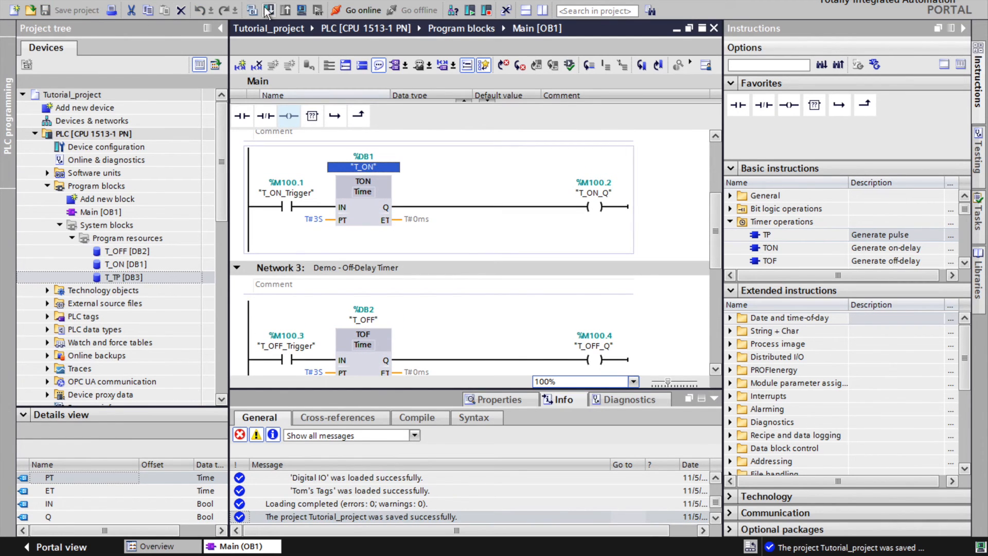
Compile and load the program into the simulated PLC, then go online monitoring
{"action": "left_click", "coordinate": [267, 10]}
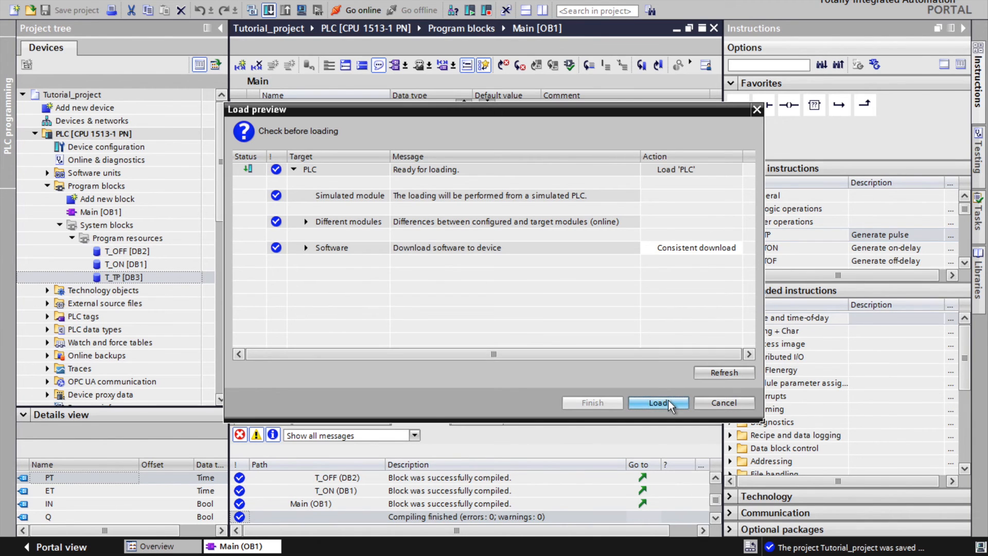
{"action": "left_click", "coordinate": [658, 402]}
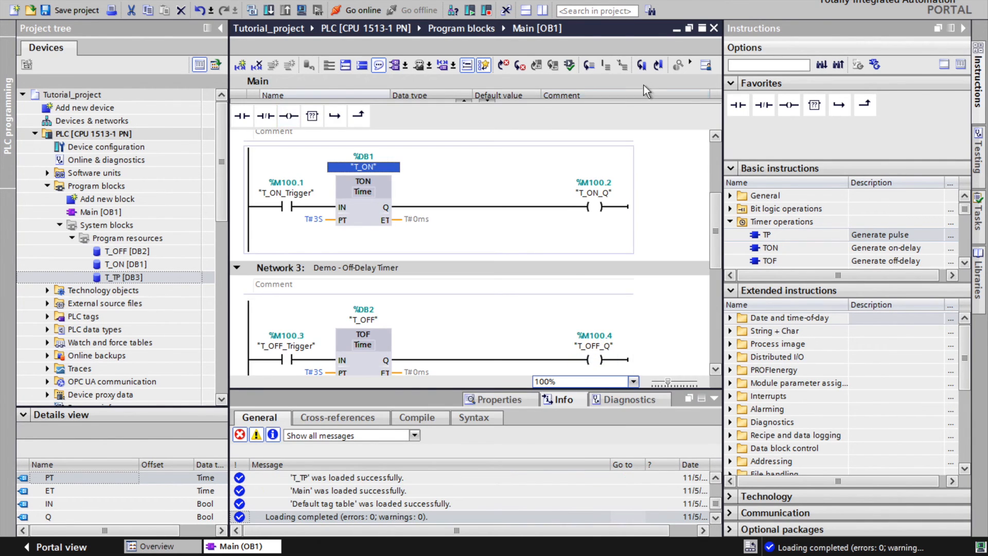
{"action": "left_click", "coordinate": [357, 10]}
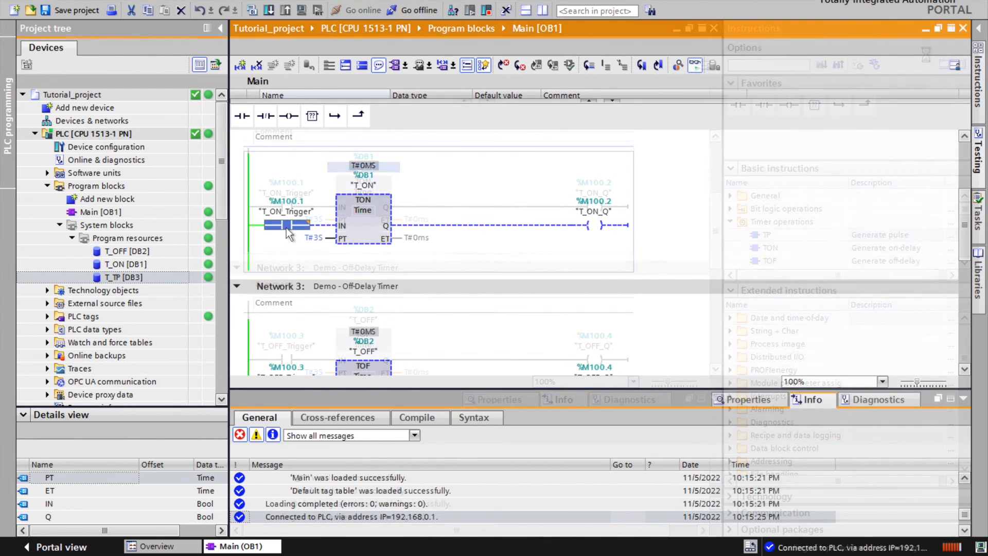
Modify T_ON_Trigger to 1 then 0, and open T_ON [DB1] monitor values
{"action": "right_click", "coordinate": [287, 225]}
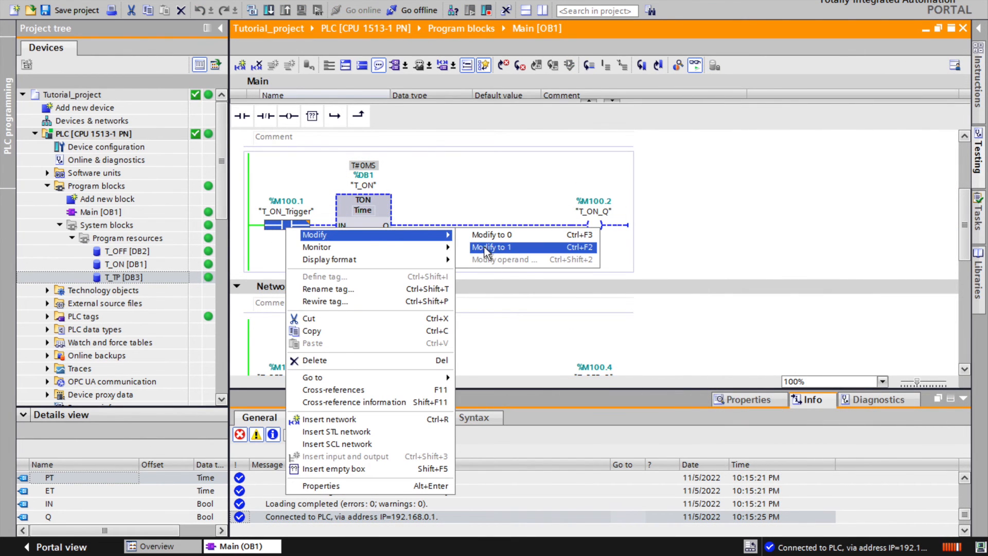
{"action": "left_click", "coordinate": [491, 247]}
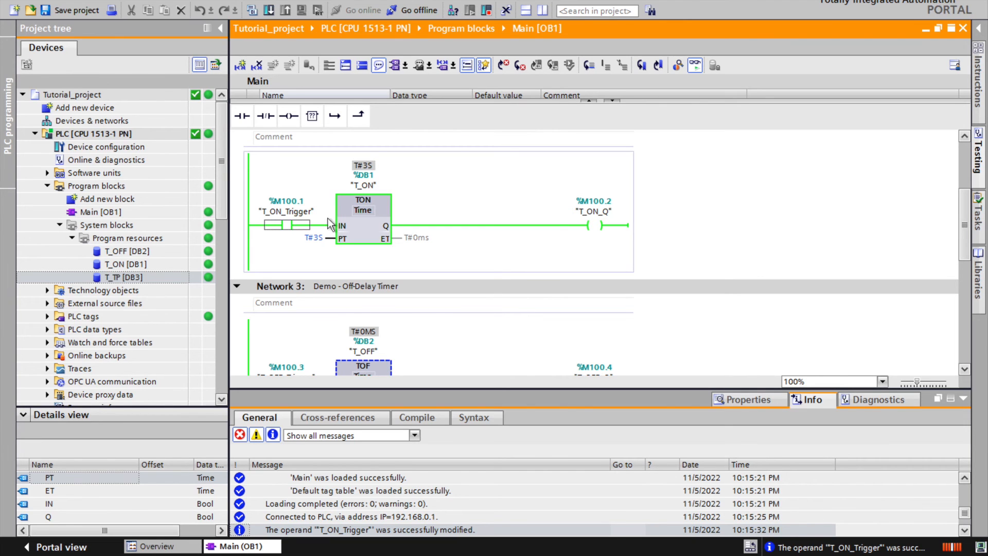
{"action": "right_click", "coordinate": [287, 224]}
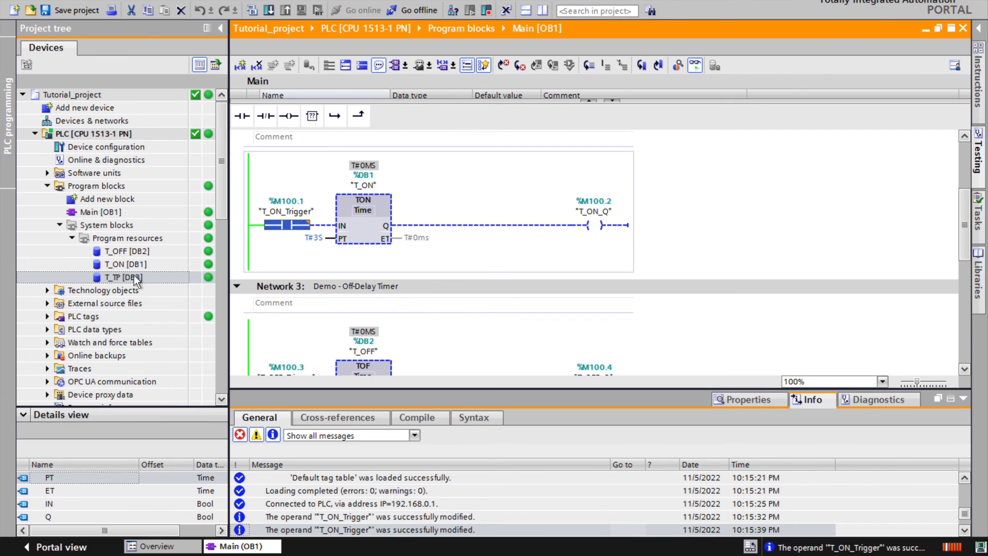
{"action": "double_click", "coordinate": [126, 264]}
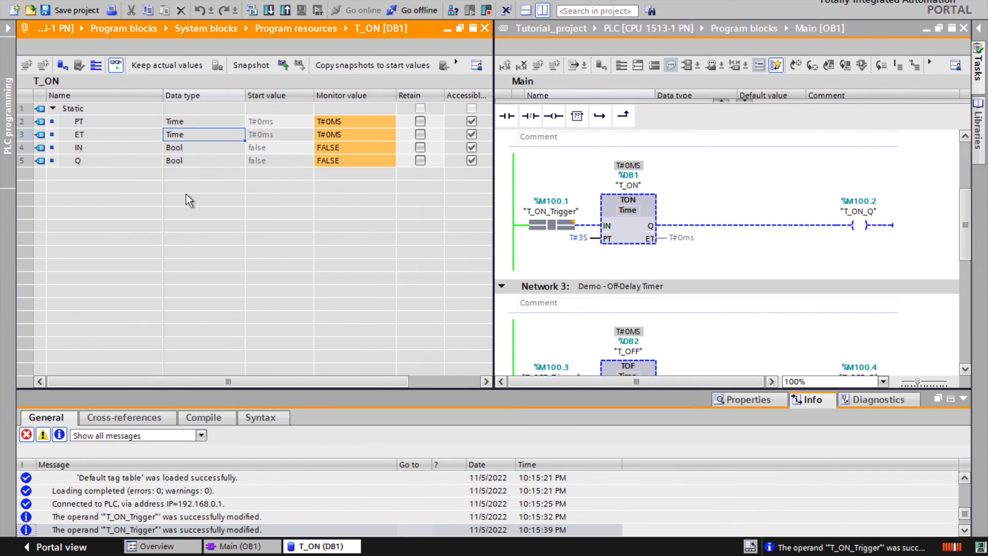
Modify T_ON_Trigger to 1 and watch T_ON's ET reach 3 s with Q TRUE
{"action": "left_click", "coordinate": [82, 148]}
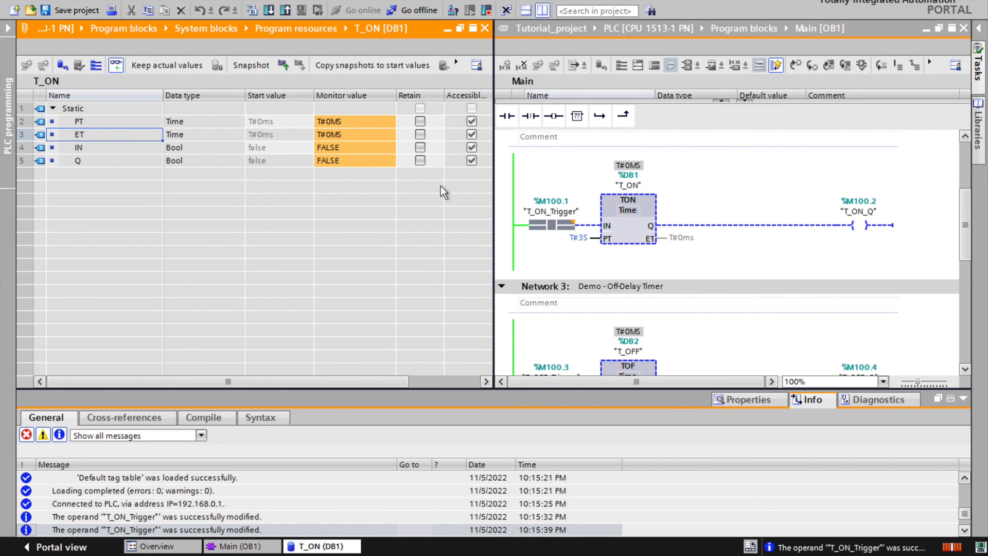
{"action": "right_click", "coordinate": [551, 211]}
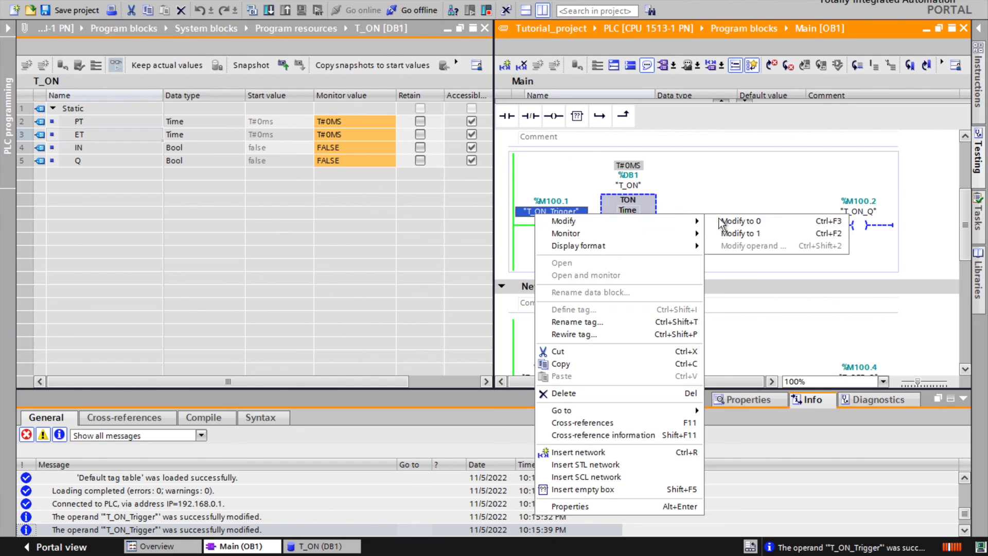
{"action": "left_click", "coordinate": [742, 233]}
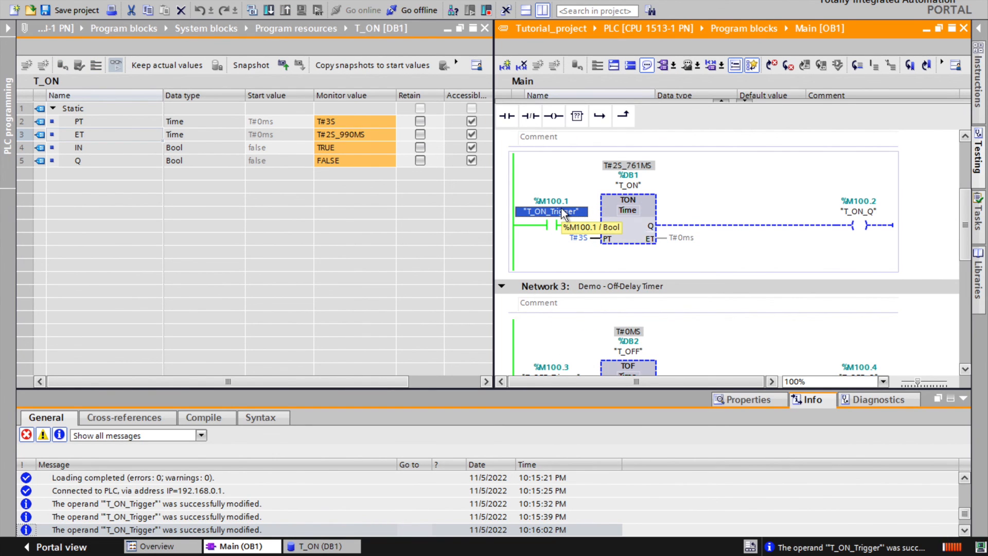
{"action": "right_click", "coordinate": [550, 211]}
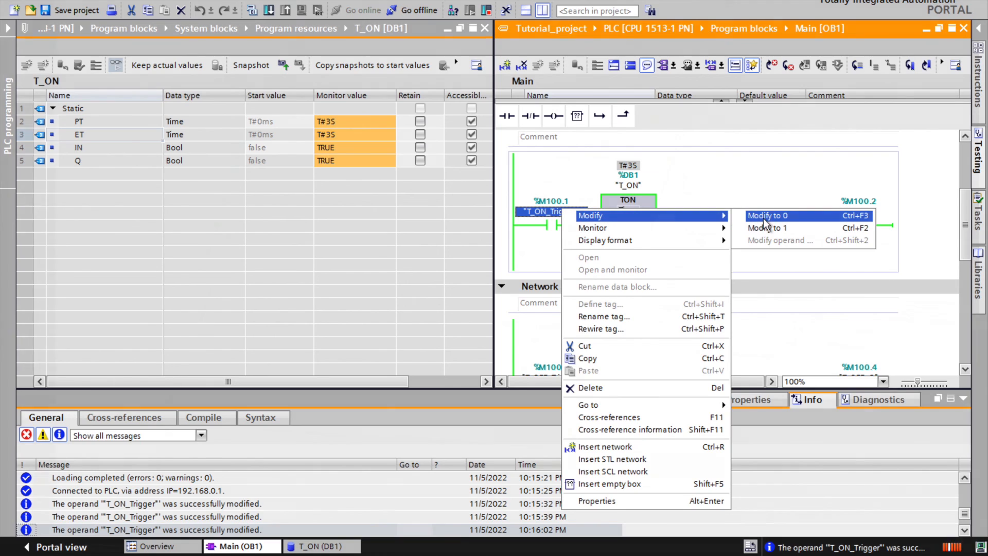